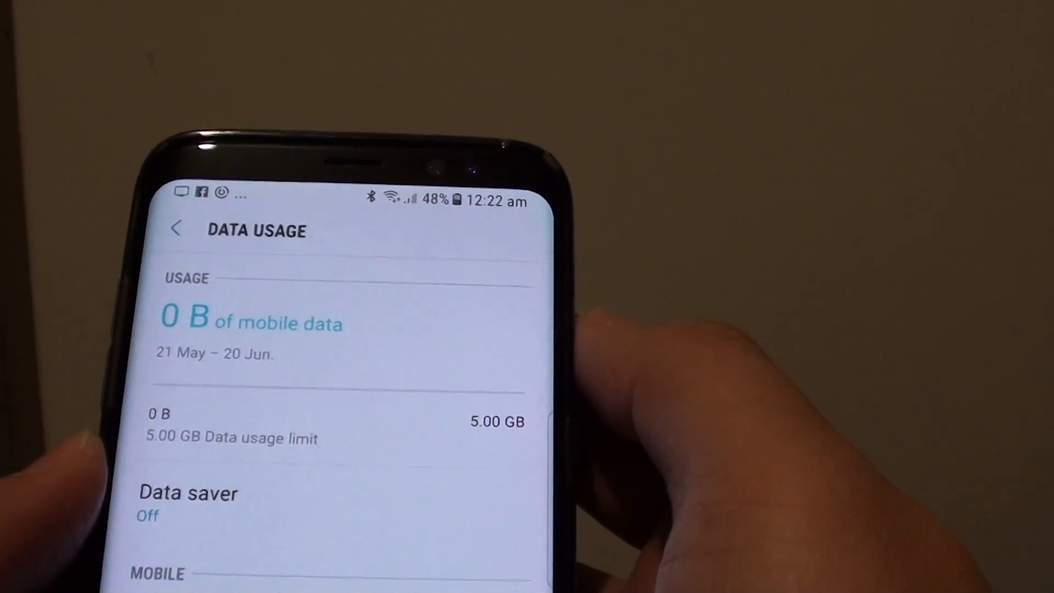
- Leave the 5 GB data usage screen and bring up the app drawer
scroll(down, 3)
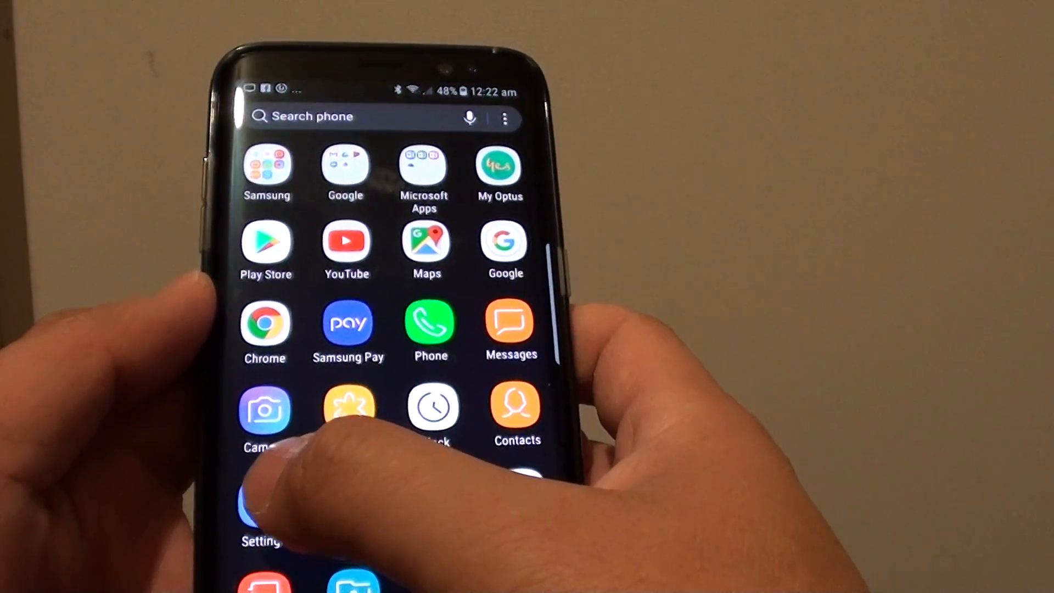
- Go from the app drawer through Settings and Connections to Data usage
click(261, 511)
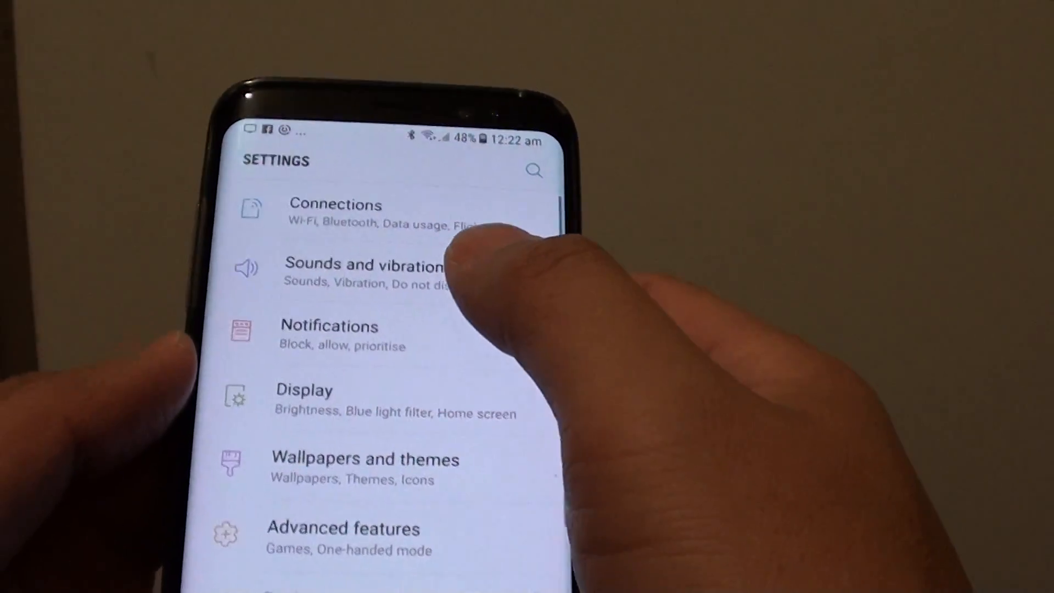
click(336, 212)
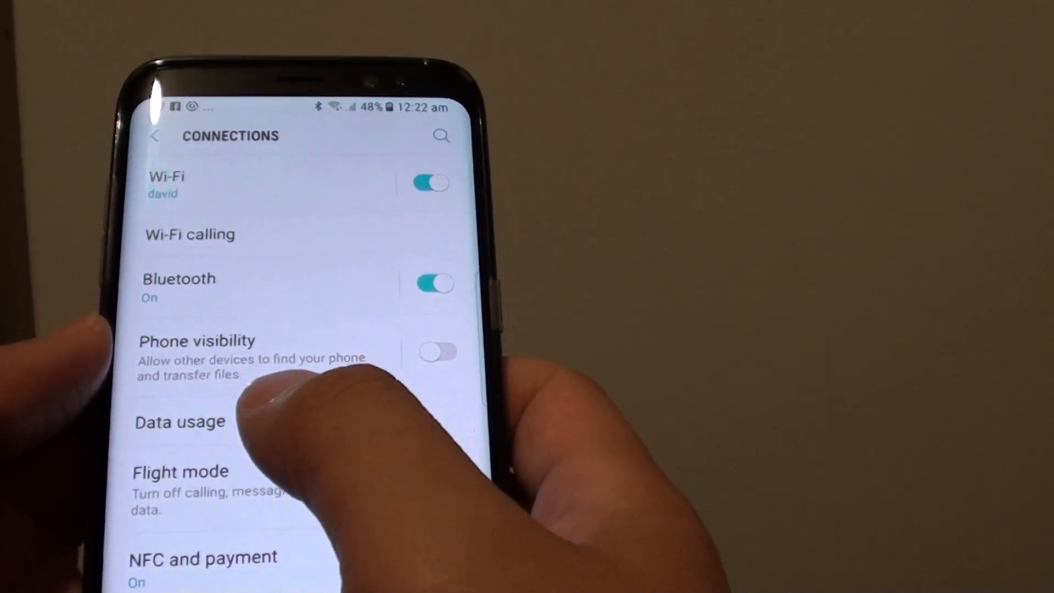
click(180, 422)
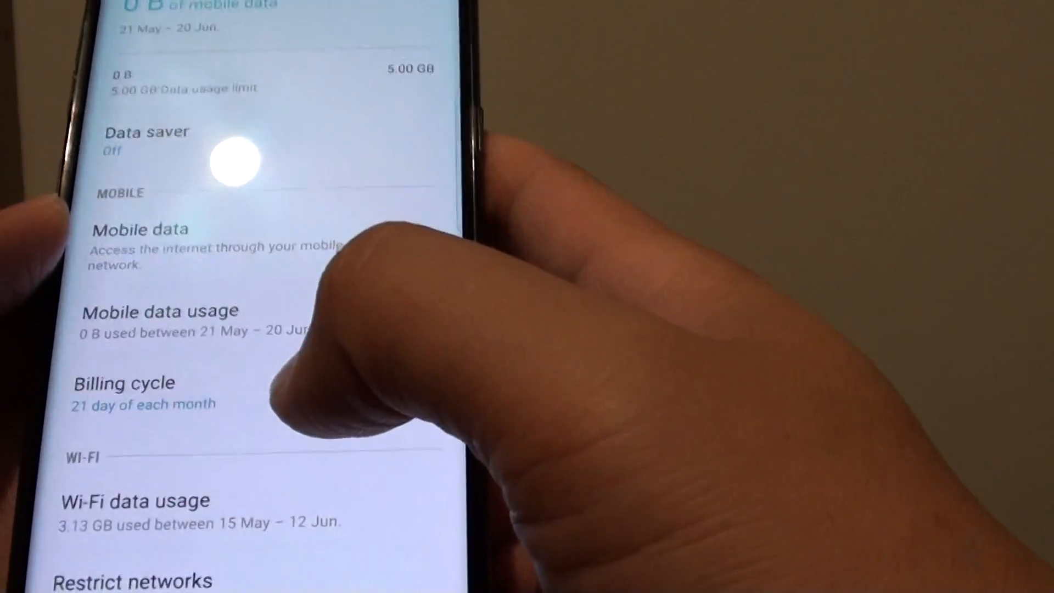
click(446, 206)
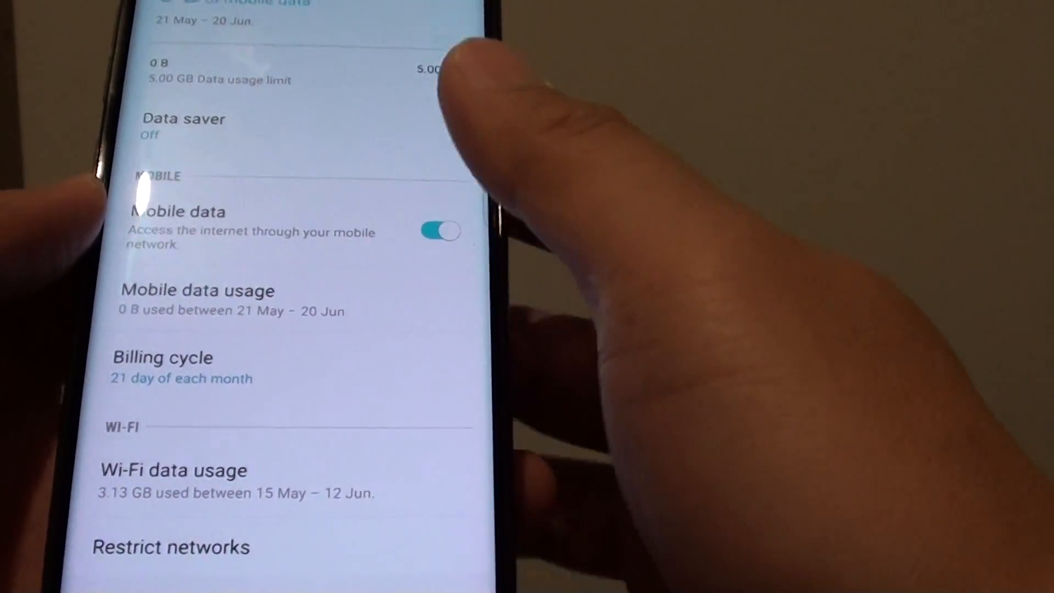
scroll(down, 3)
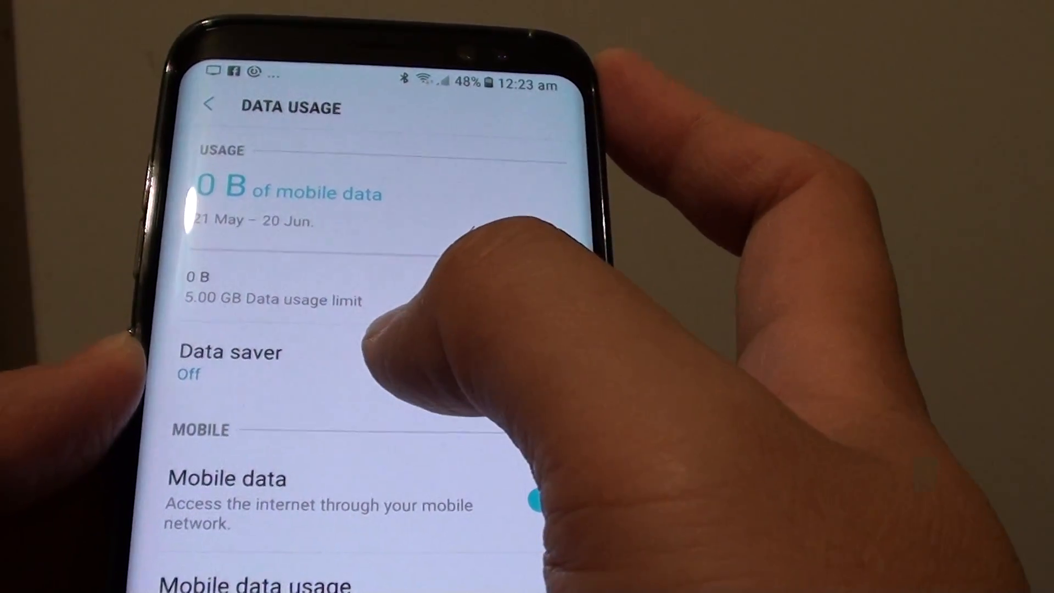
click(545, 491)
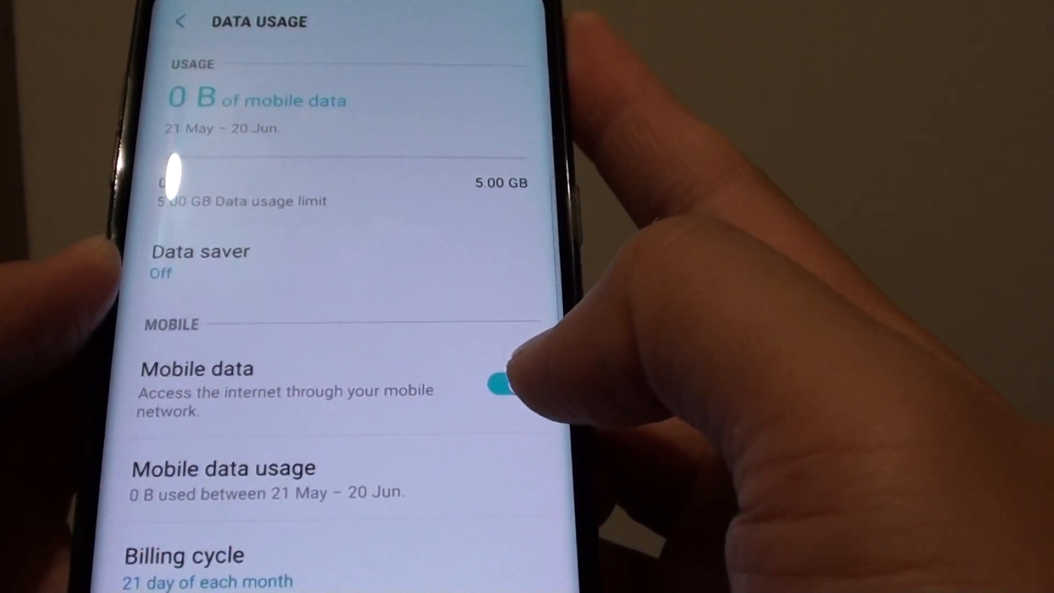
click(501, 383)
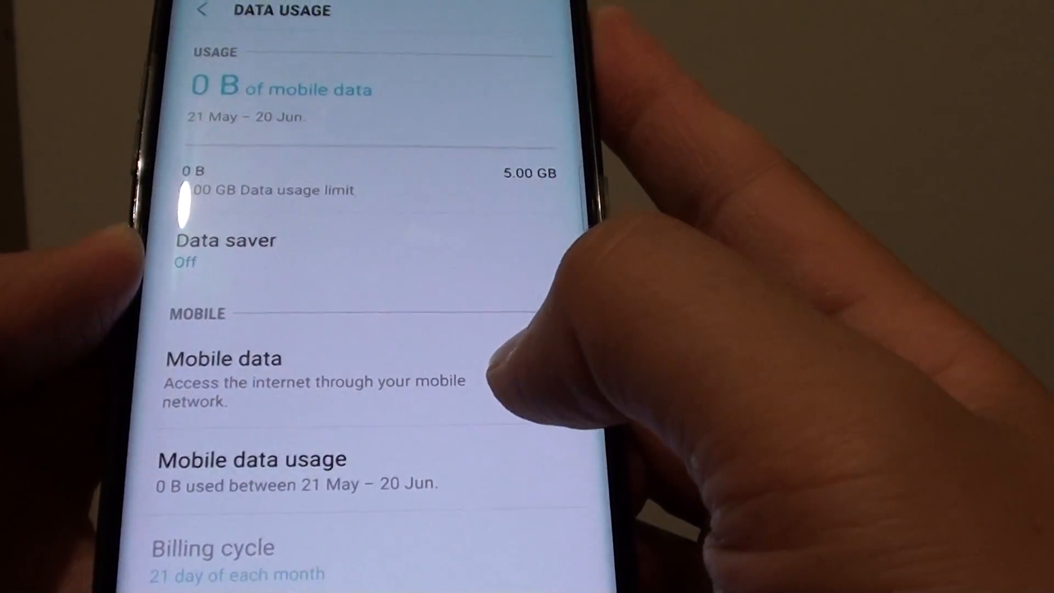
click(562, 369)
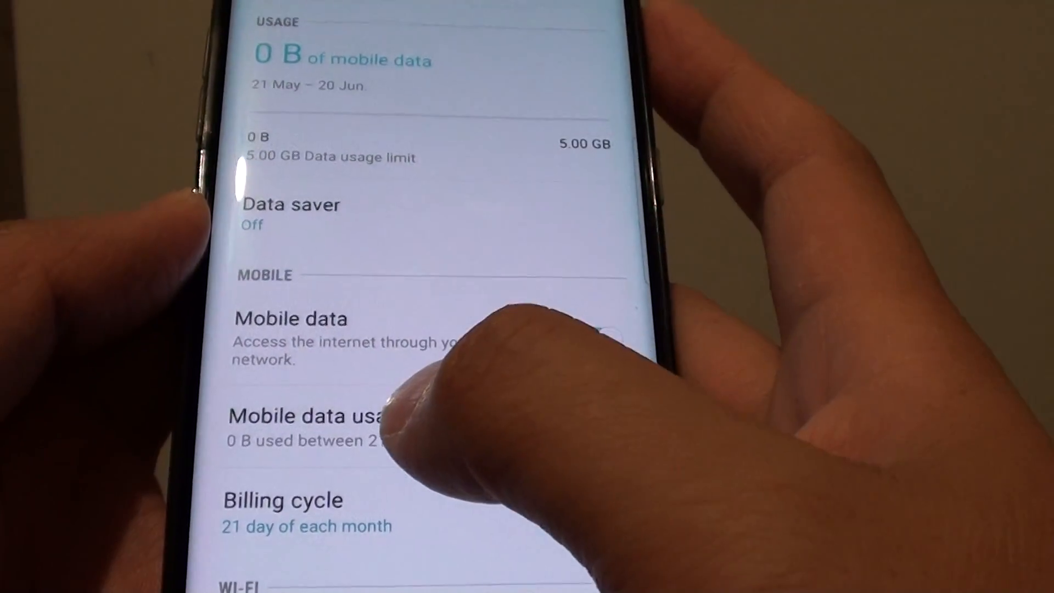
click(309, 417)
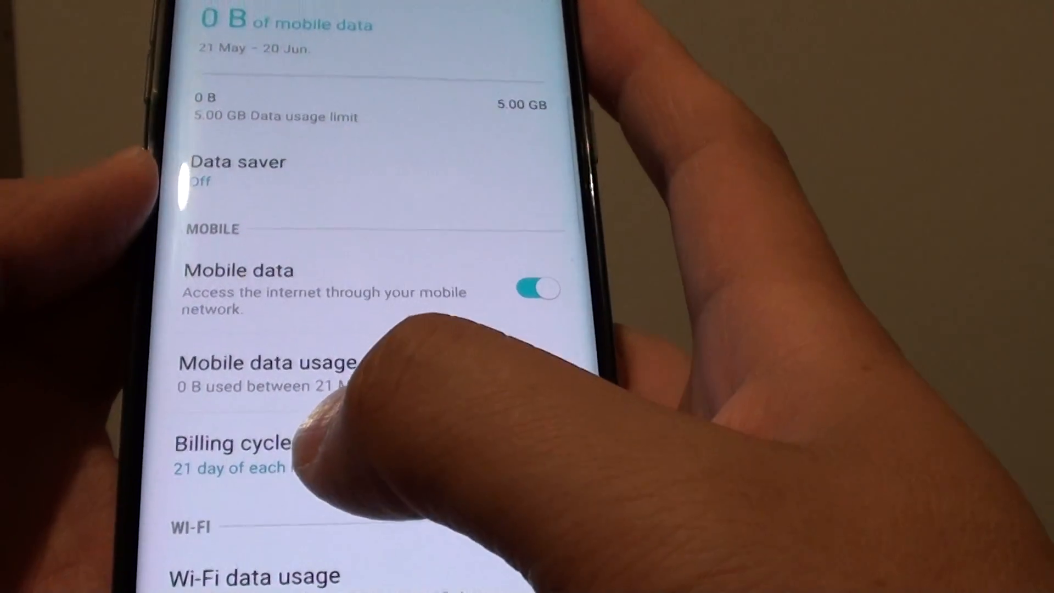
- Change the billing cycle start date from the 21st to the 26th
click(235, 444)
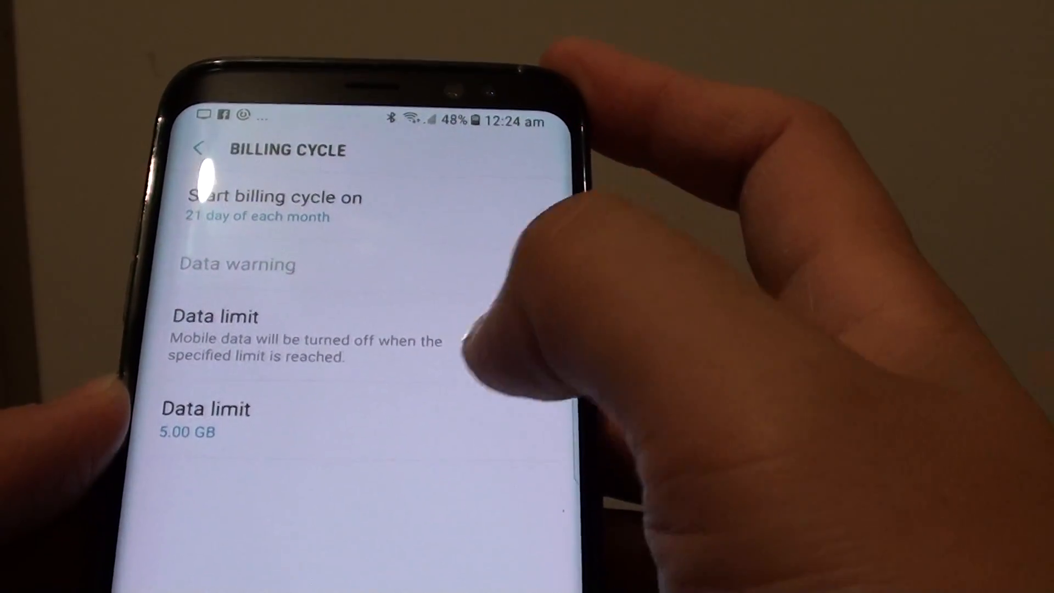
click(558, 417)
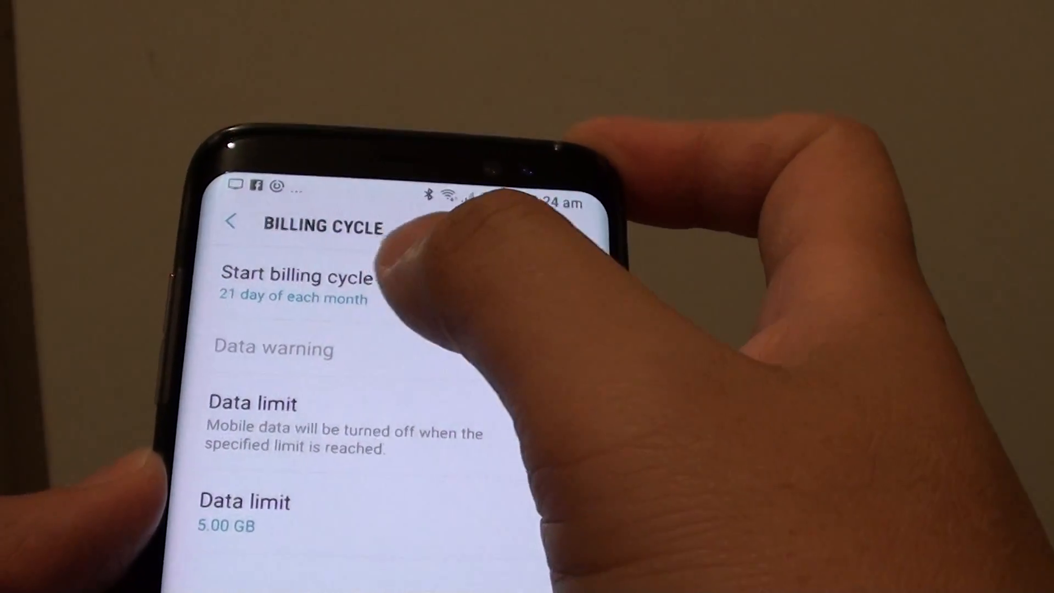
click(303, 276)
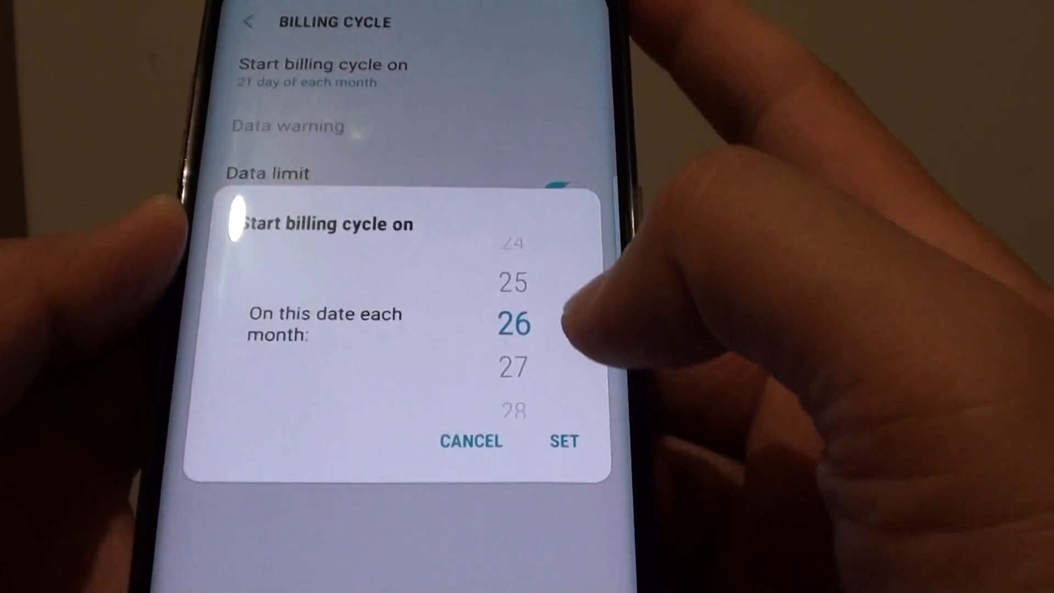
click(563, 441)
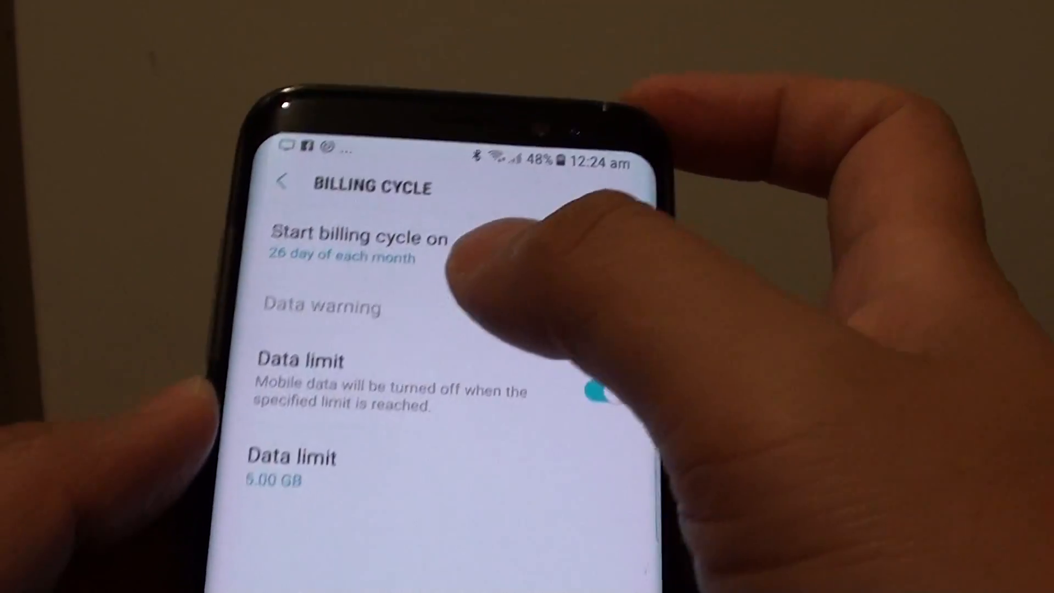